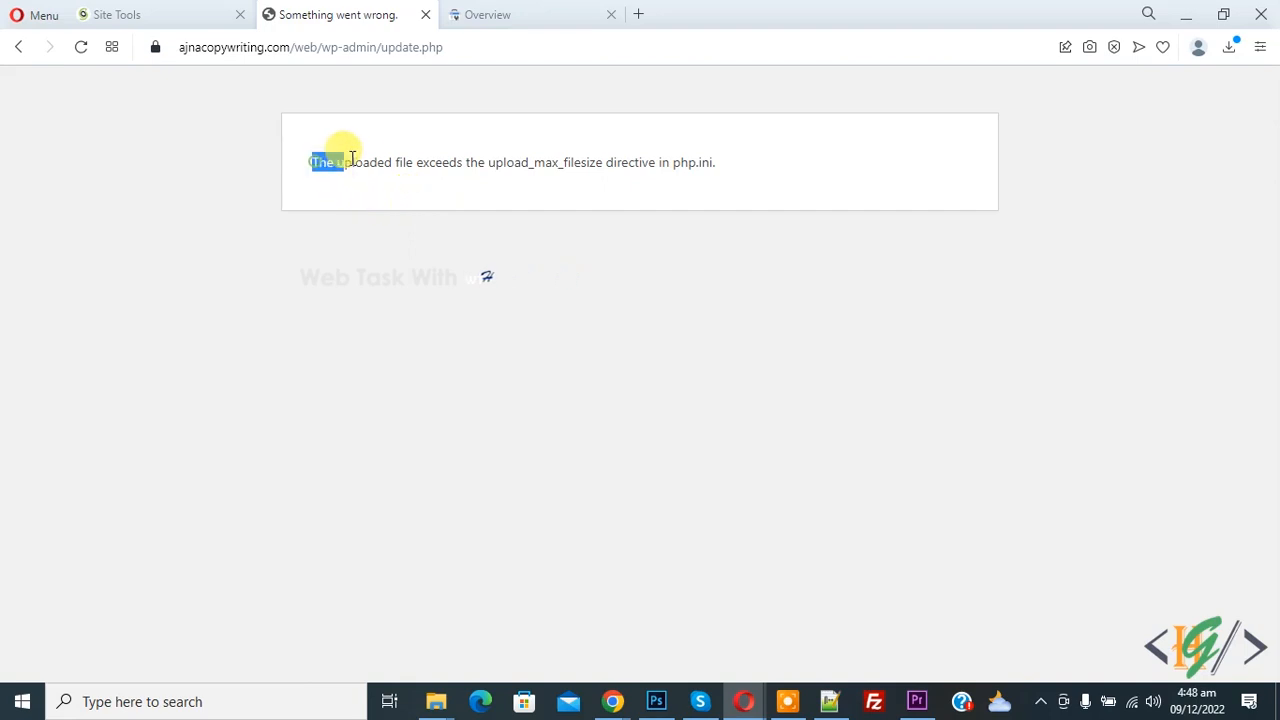
Review the upload error and the .htaccess php_value lines setting 128M limits and 300 time limits.
{"action": "left_click_drag", "start_coordinate": [322, 162], "coordinate": [703, 162]}
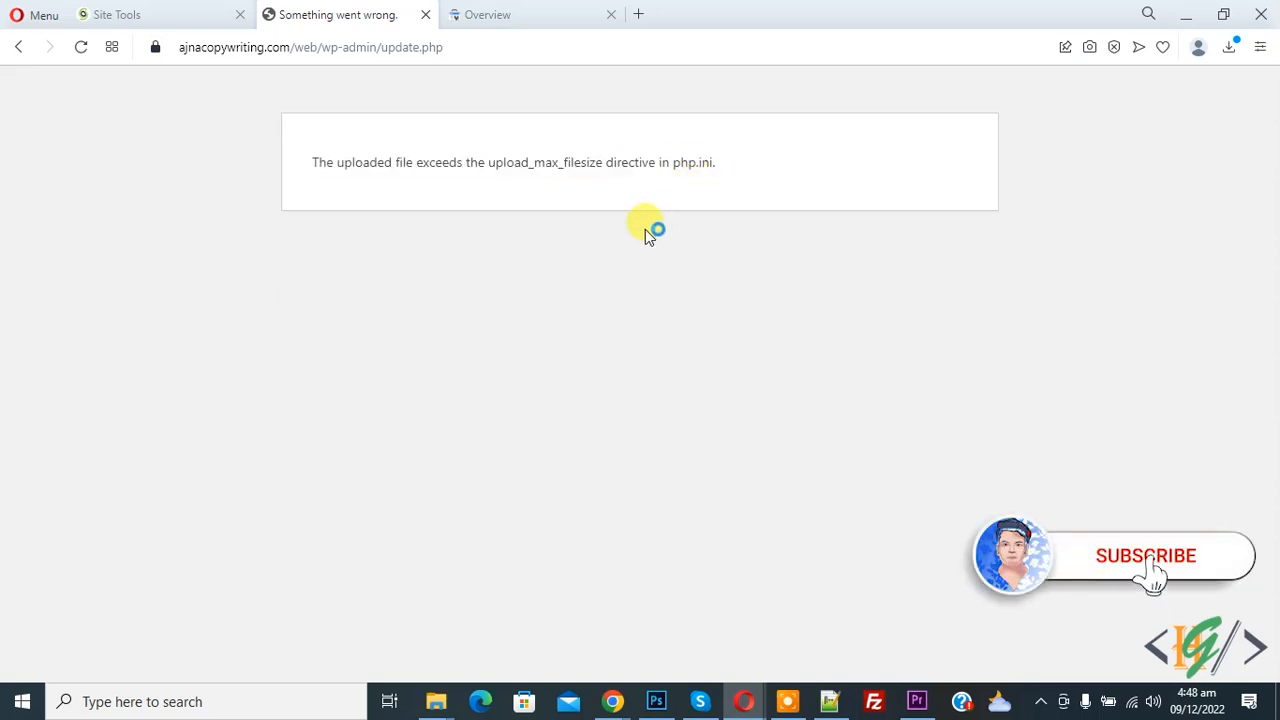
{"action": "mouse_move", "coordinate": [634, 245]}
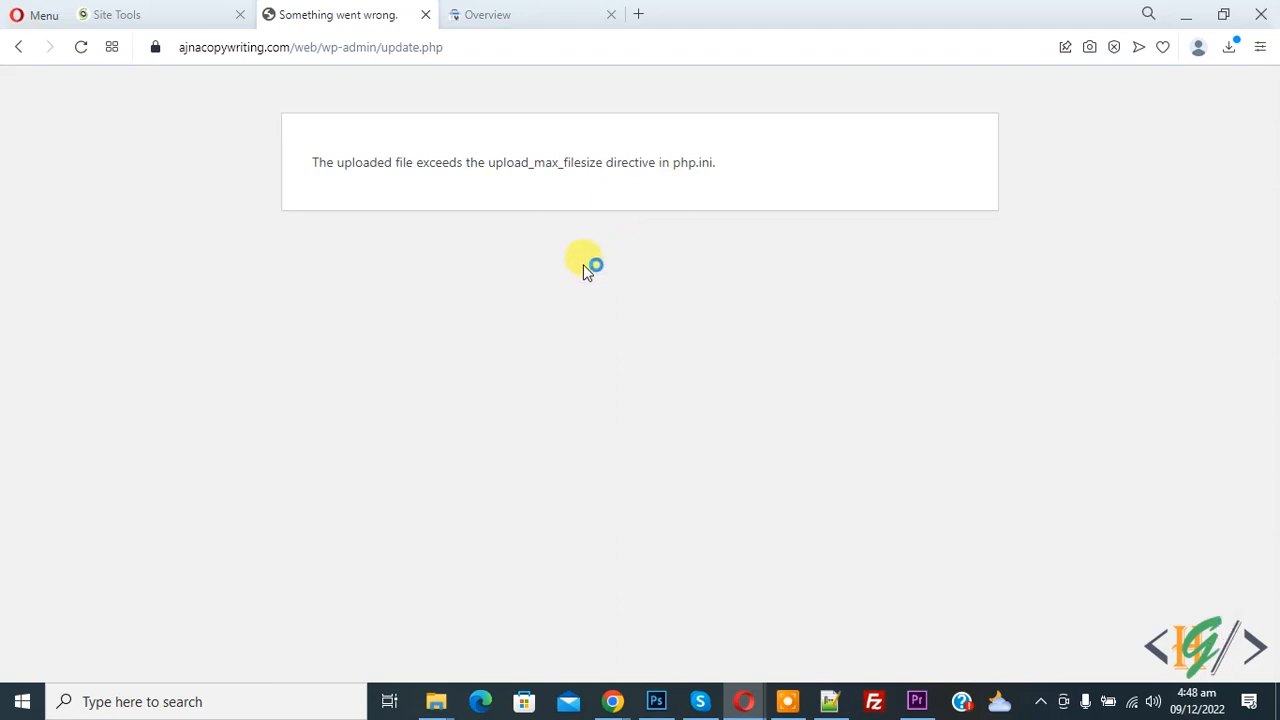
{"action": "mouse_move", "coordinate": [520, 205]}
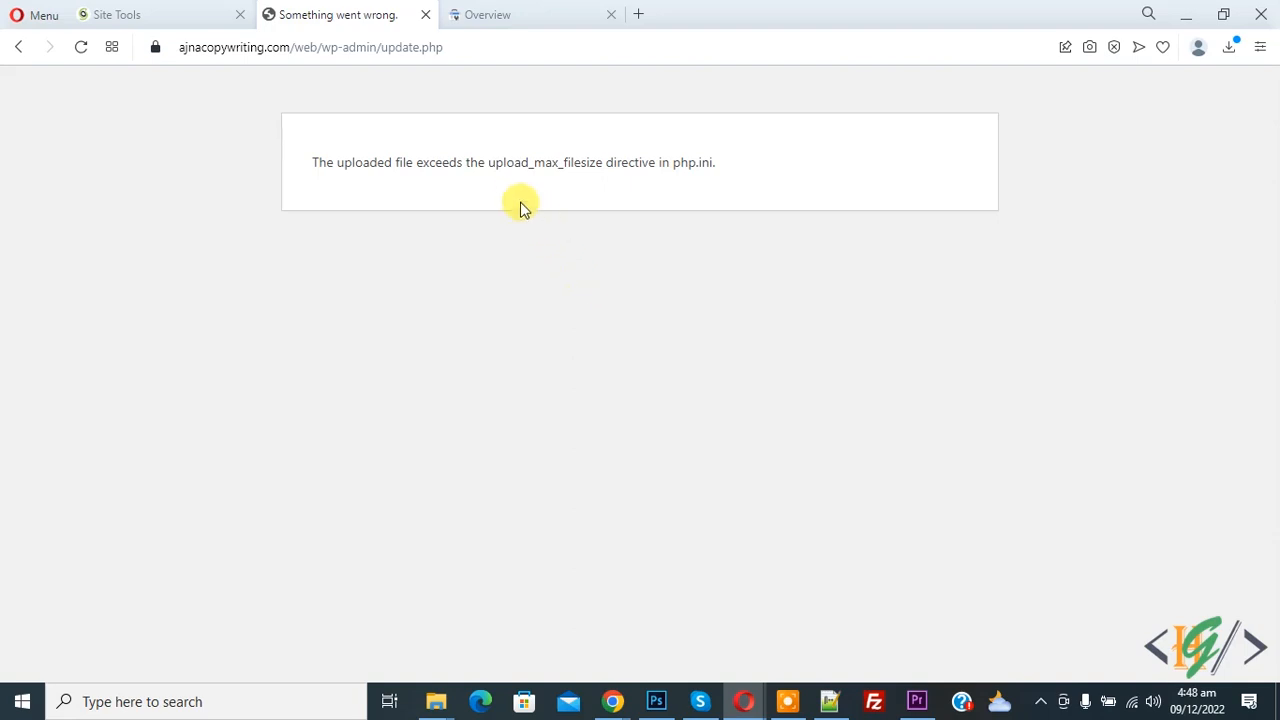
{"action": "mouse_move", "coordinate": [521, 281]}
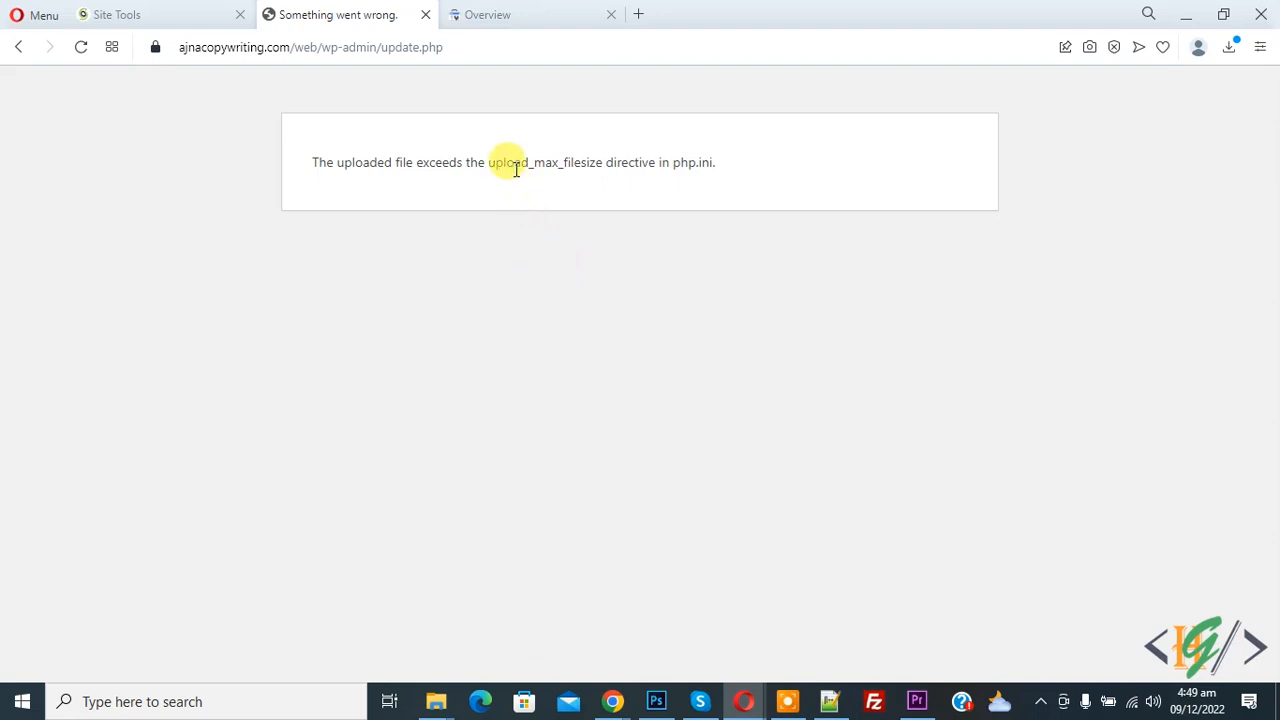
{"action": "double_click", "coordinate": [508, 162]}
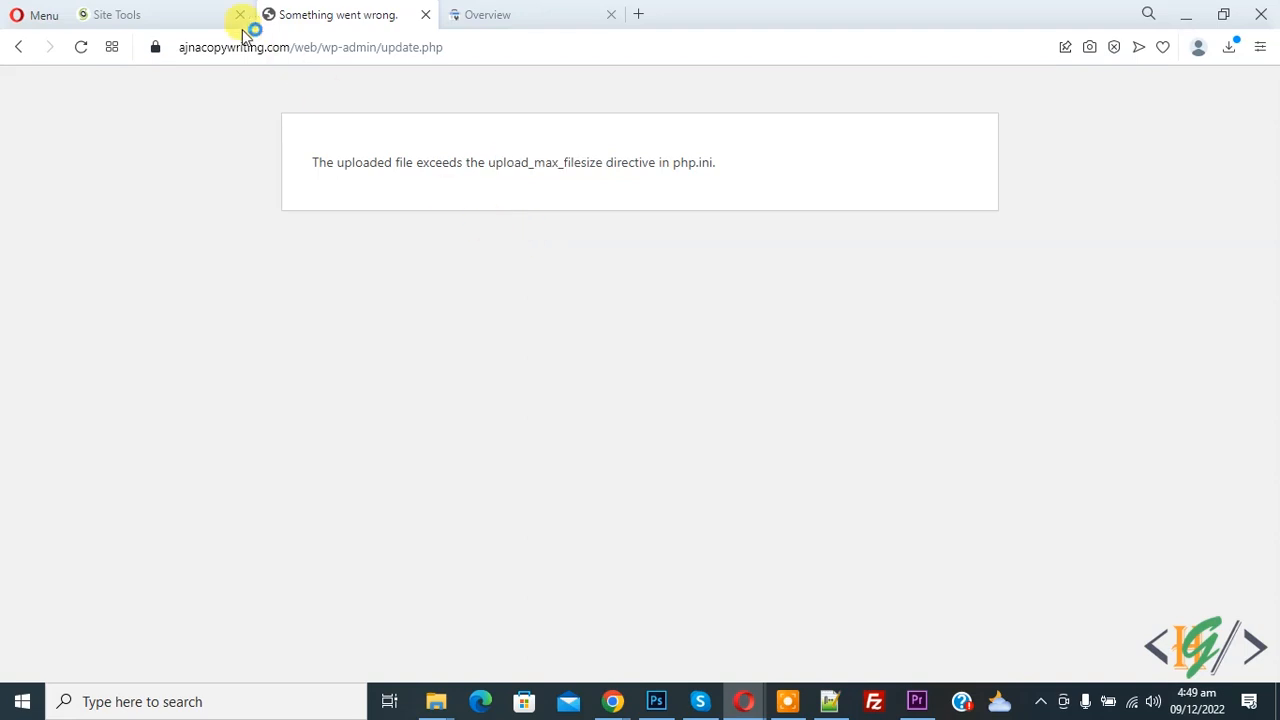
{"action": "left_click", "coordinate": [115, 14]}
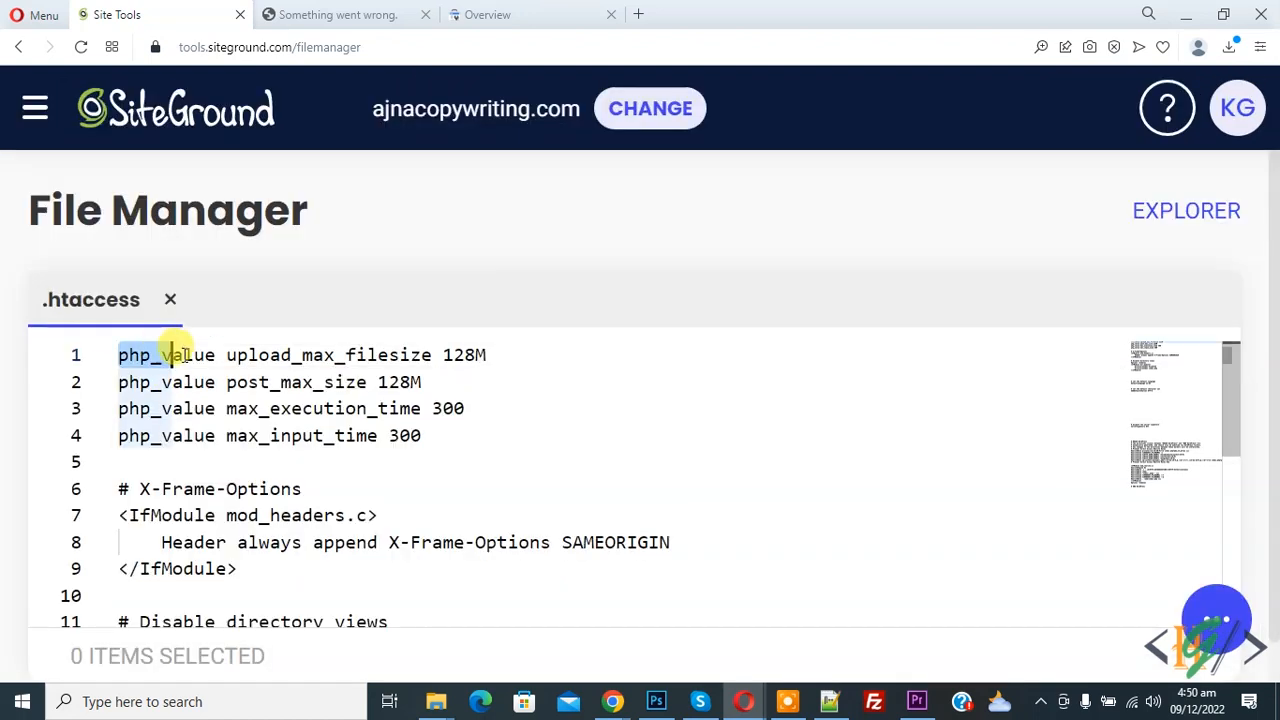
{"action": "left_click_drag", "start_coordinate": [170, 355], "coordinate": [410, 355]}
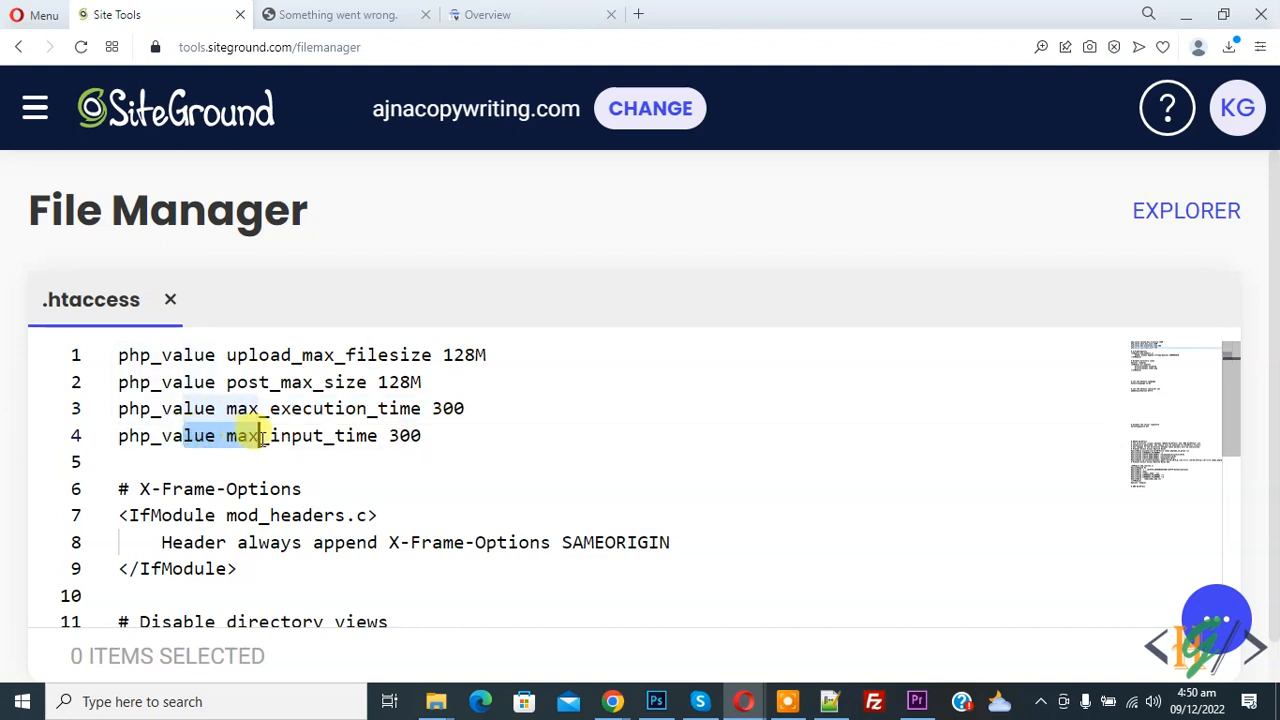
{"action": "left_click_drag", "start_coordinate": [260, 436], "coordinate": [425, 436]}
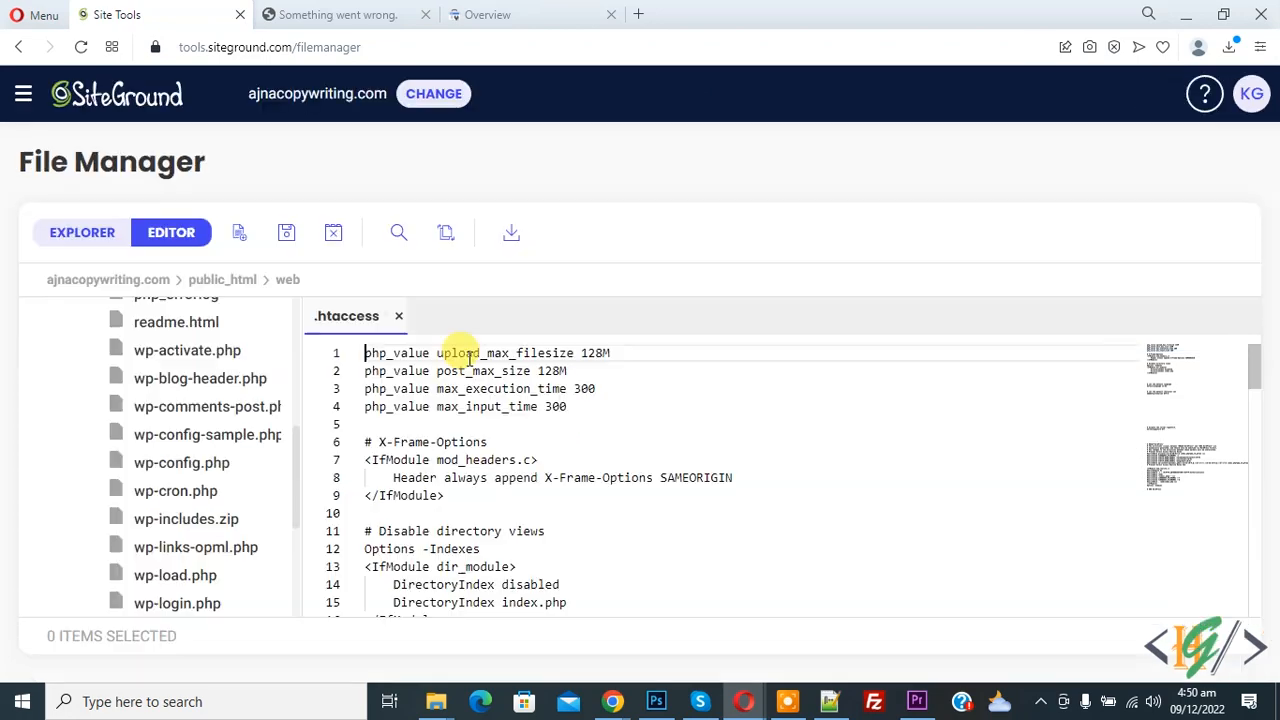
{"action": "left_click", "coordinate": [286, 232]}
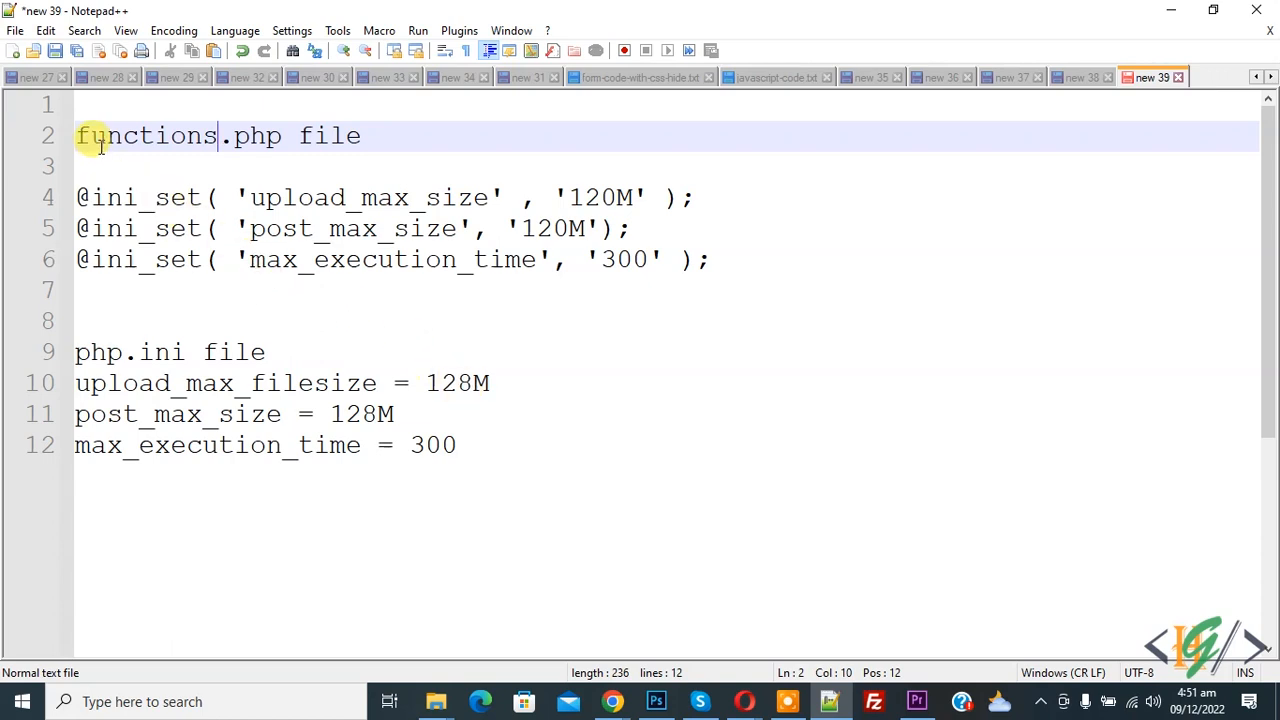
View the functions.php ini_set snippet and php.ini upload settings in Notepad++'s 'new 39' tab.
{"action": "left_click", "coordinate": [245, 197]}
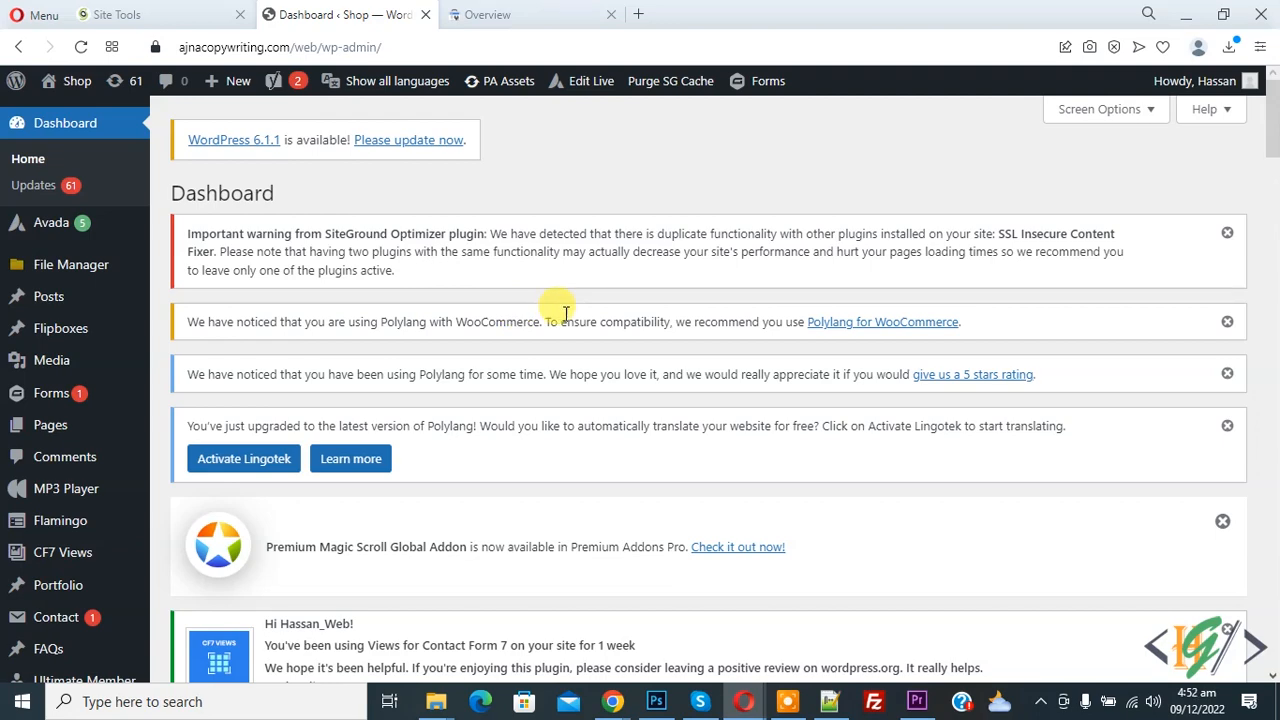
Upload the plugin zip through Plugins > Add New and install it successfully.
{"action": "scroll", "scroll_direction": "down", "scroll_amount": 3}
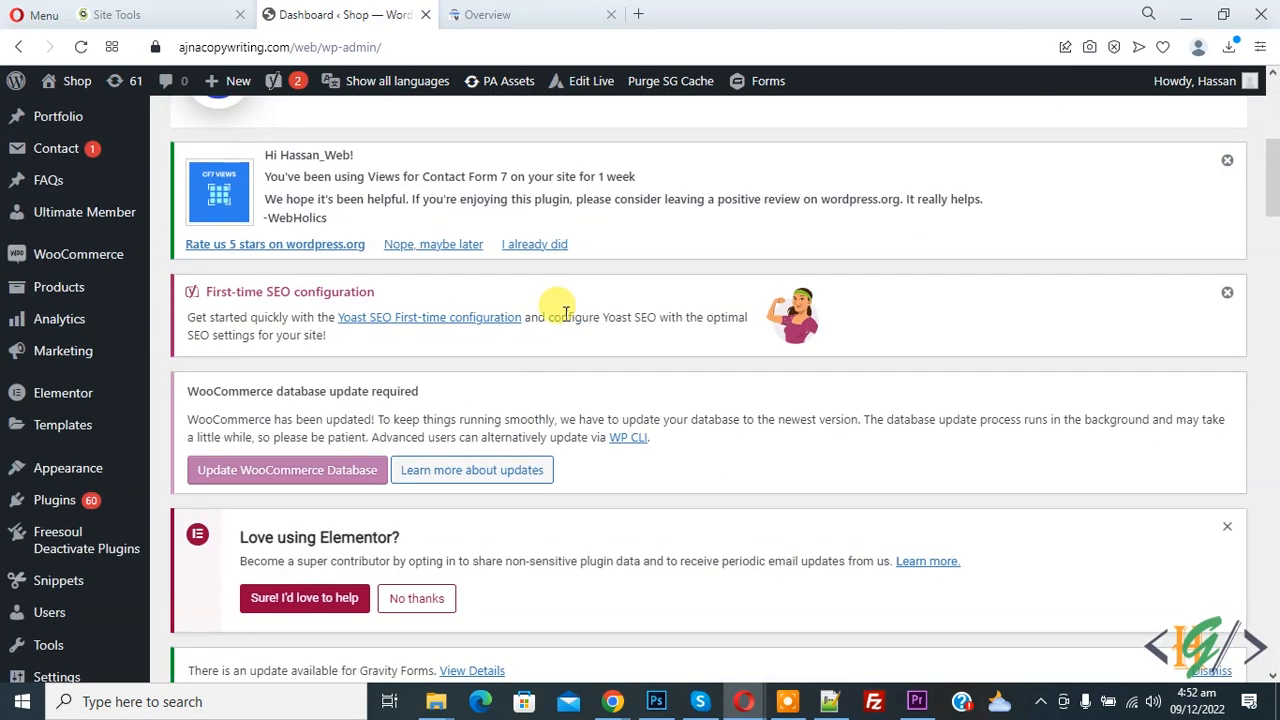
{"action": "left_click", "coordinate": [54, 499]}
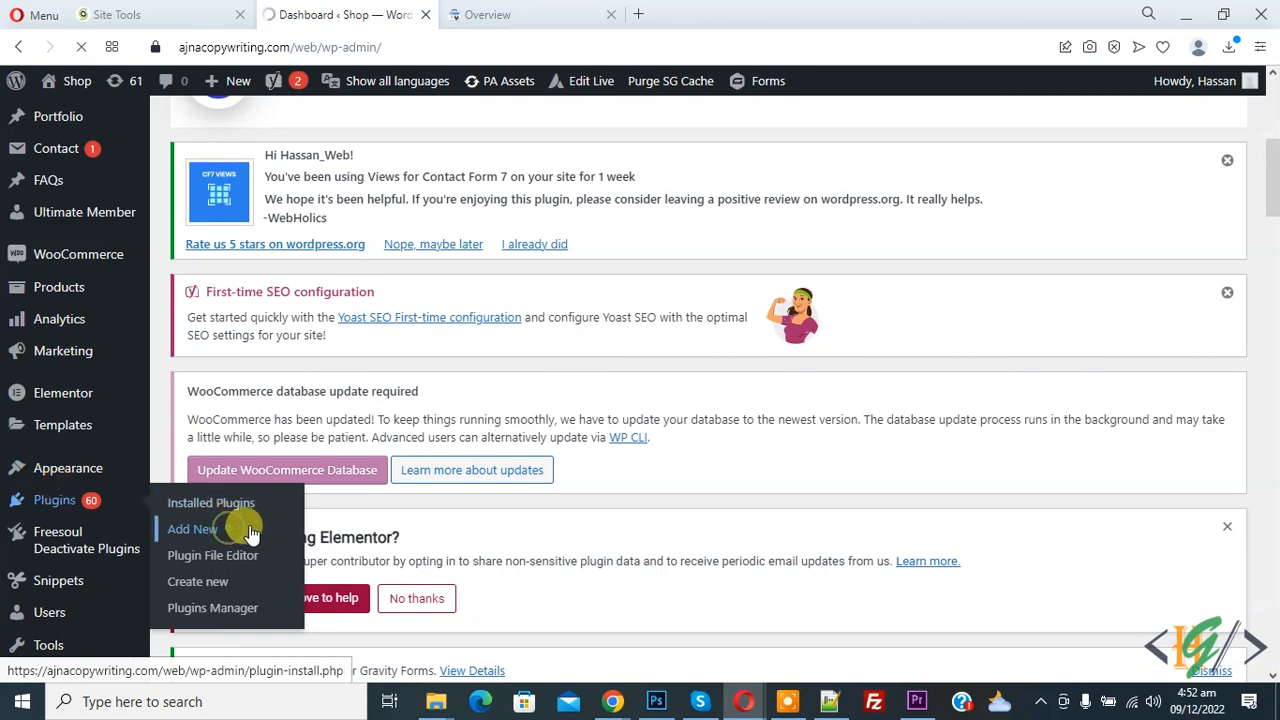
{"action": "left_click", "coordinate": [191, 528]}
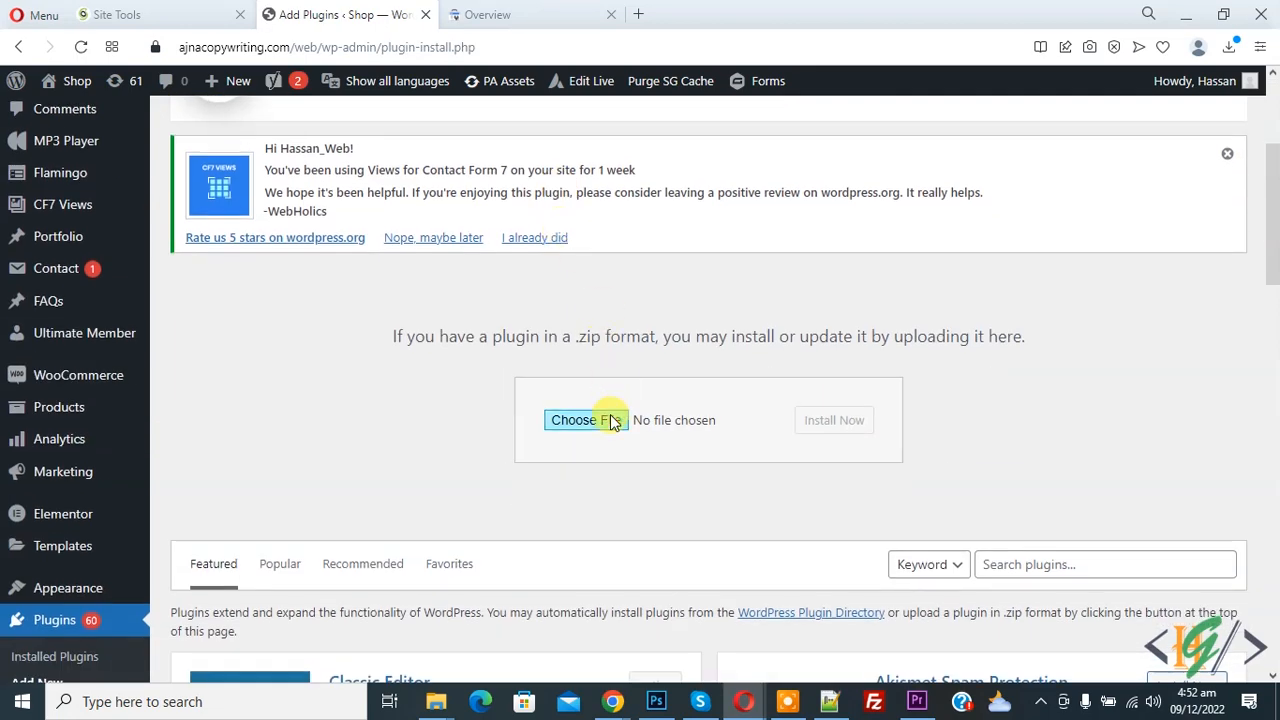
{"action": "left_click", "coordinate": [585, 419]}
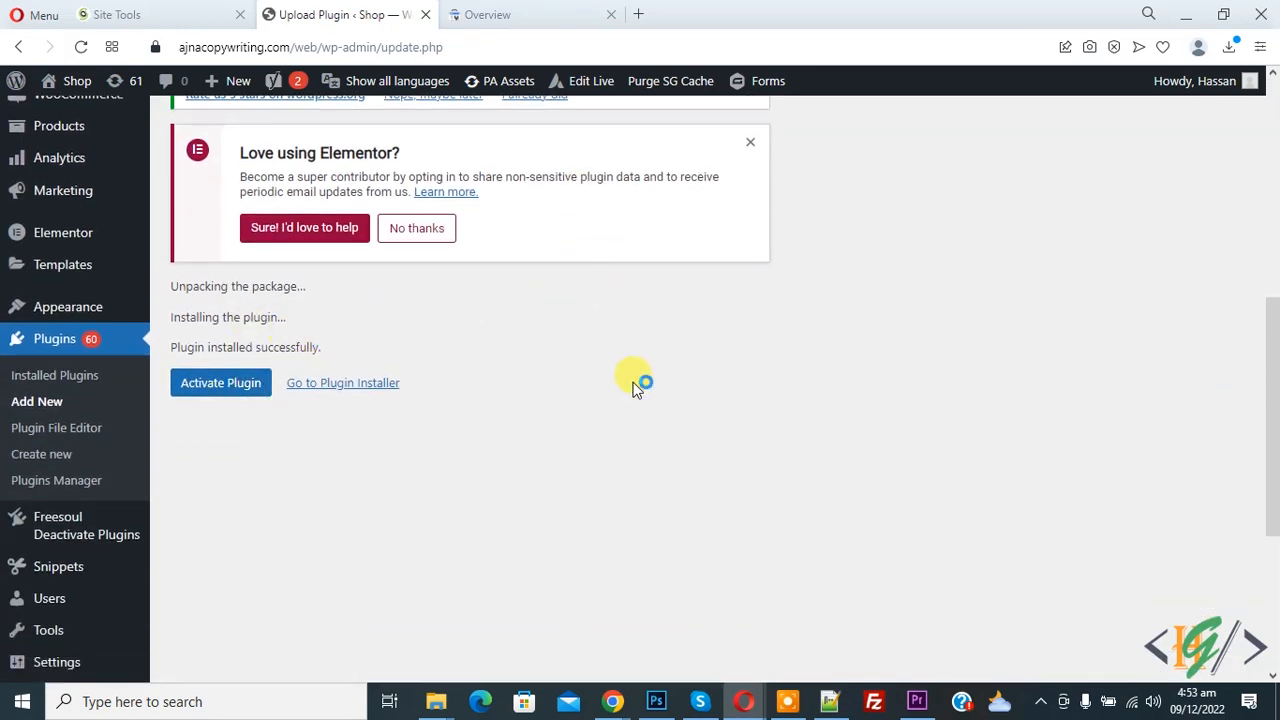
{"action": "mouse_move", "coordinate": [490, 250]}
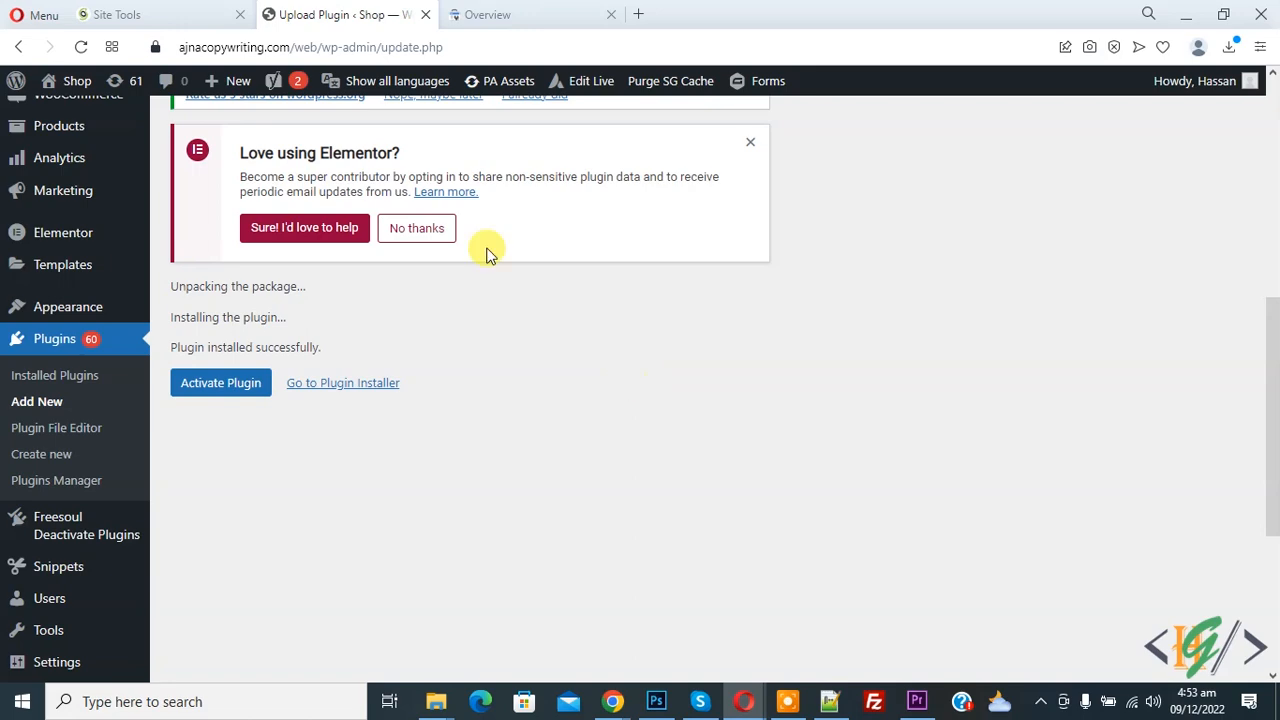
{"action": "left_click", "coordinate": [115, 14]}
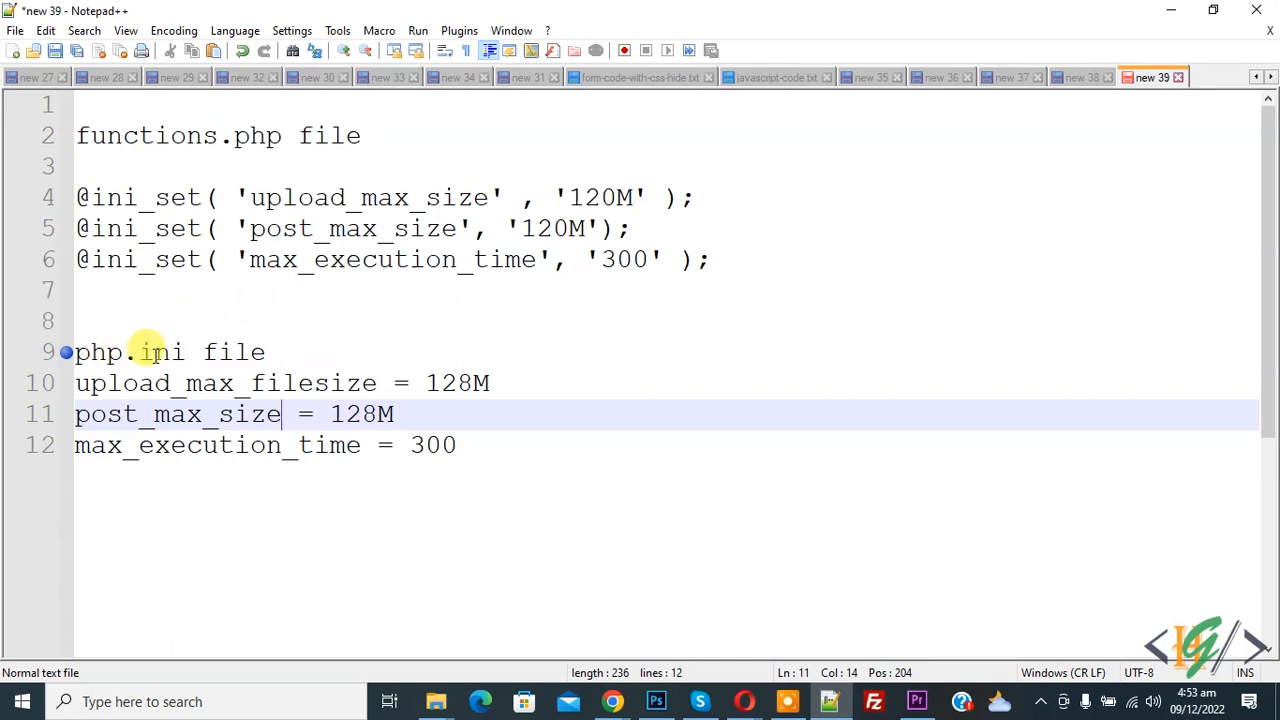
{"action": "mouse_move", "coordinate": [435, 343]}
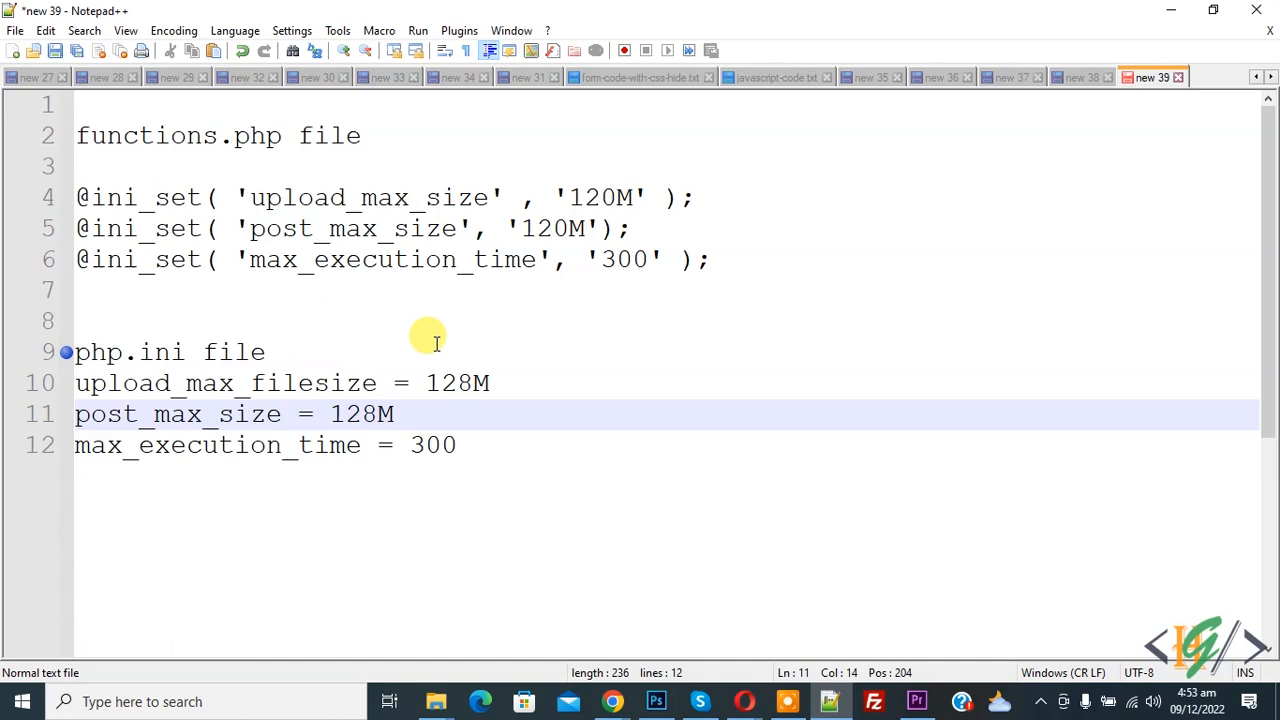